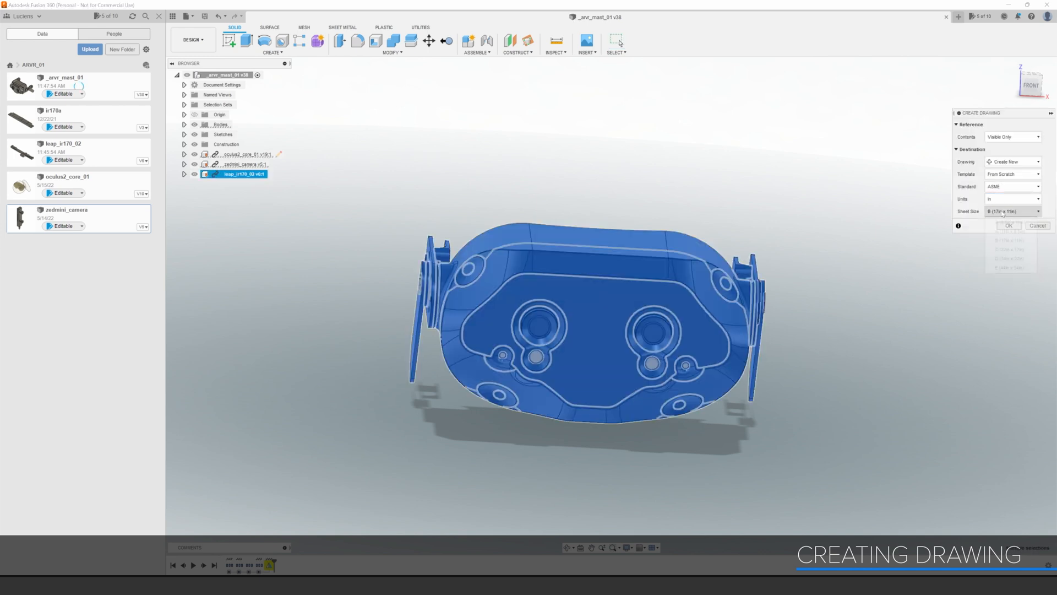
- Create an A-size drawing of arvr_mast_01, accepting the excluded-bodies warning
{"action": "left_click", "coordinate": [1011, 212]}
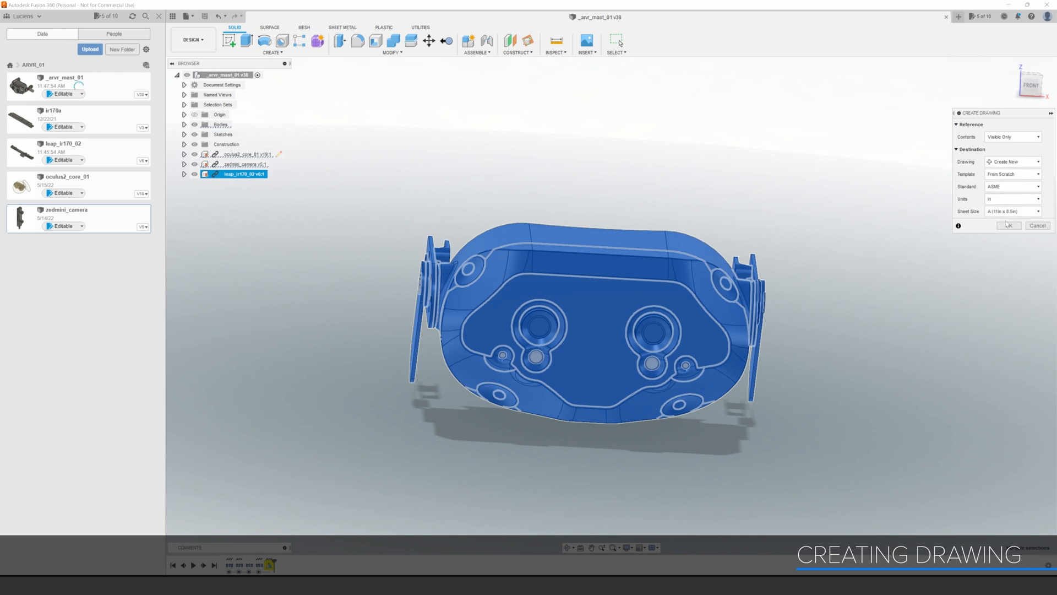
{"action": "left_click", "coordinate": [1009, 224]}
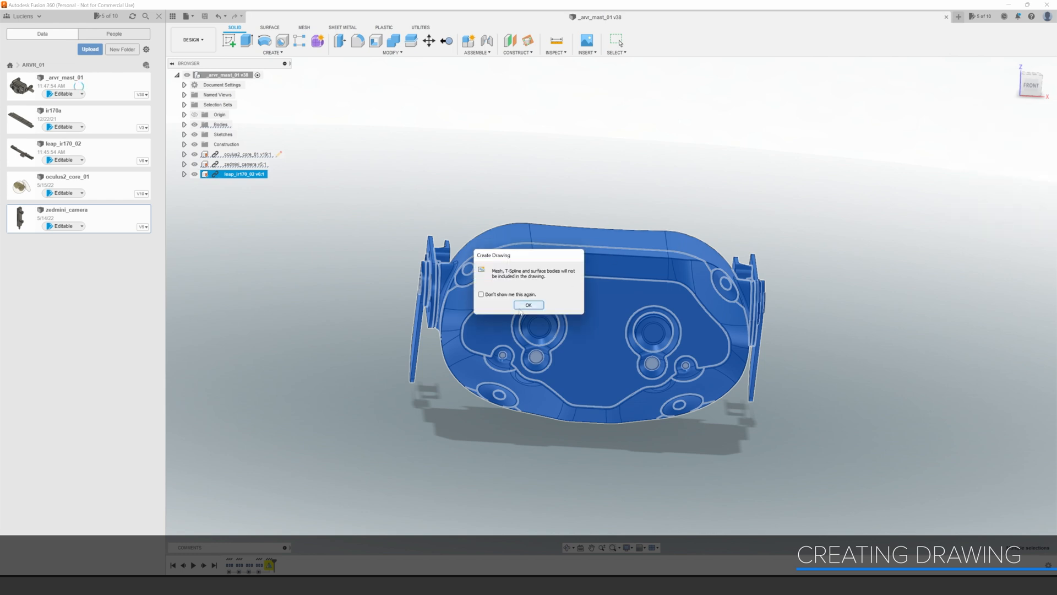
{"action": "left_click", "coordinate": [529, 304]}
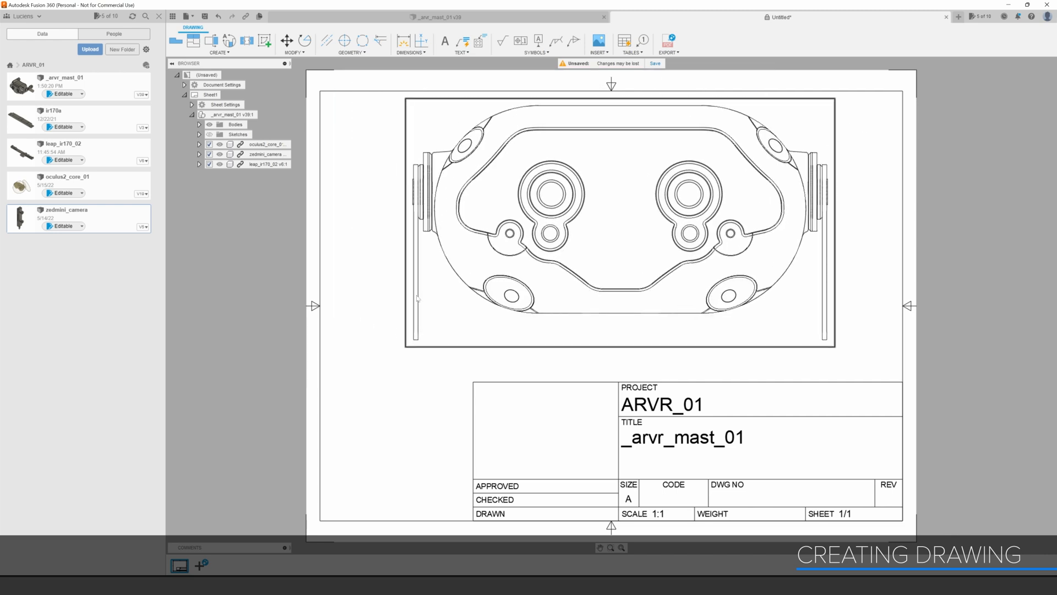
- Select the front view and bring up the sheet's marking menu of drawing actions
{"action": "left_click", "coordinate": [464, 359]}
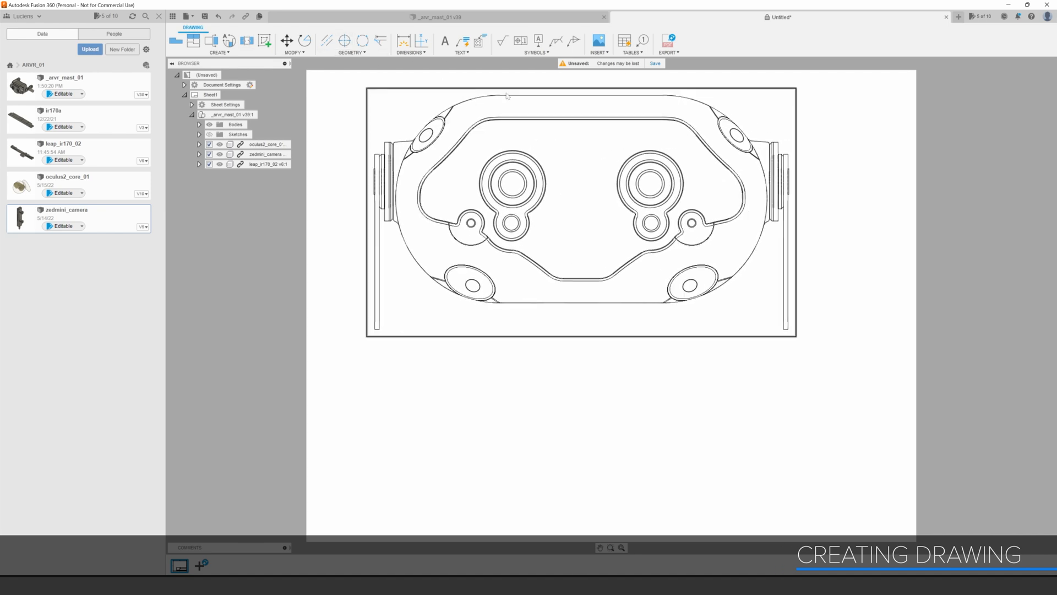
{"action": "right_click", "coordinate": [491, 411]}
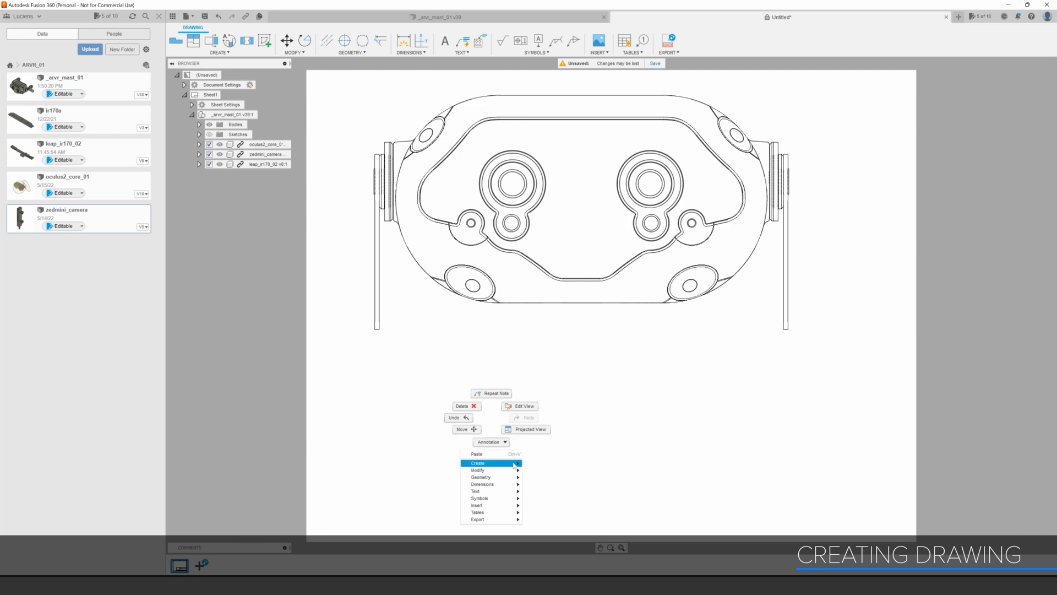
- Add a 1:1 side base view and position it below the front view
{"action": "left_click", "coordinate": [478, 462]}
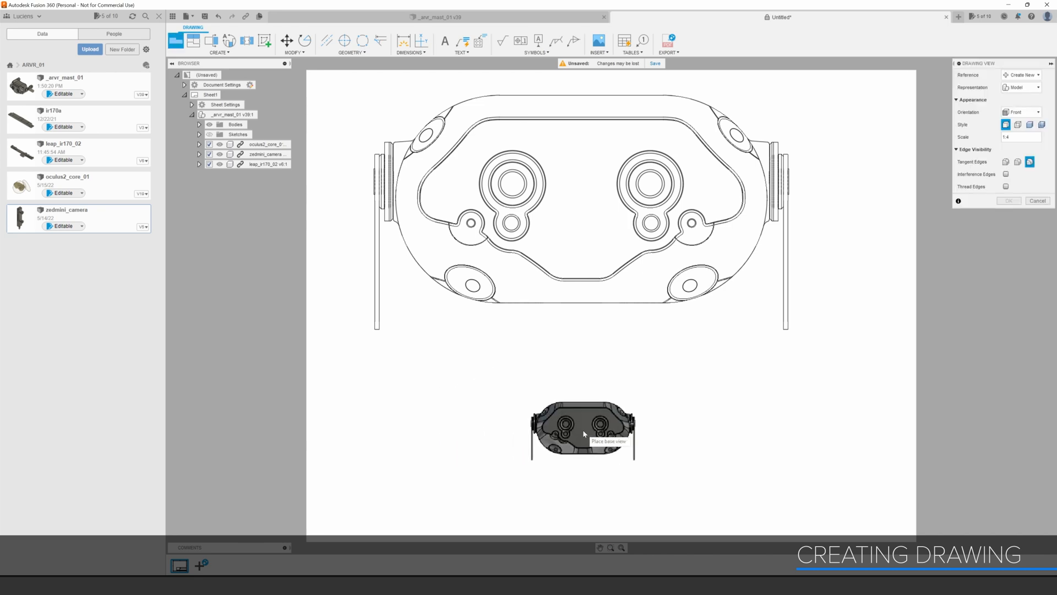
{"action": "left_click", "coordinate": [583, 431]}
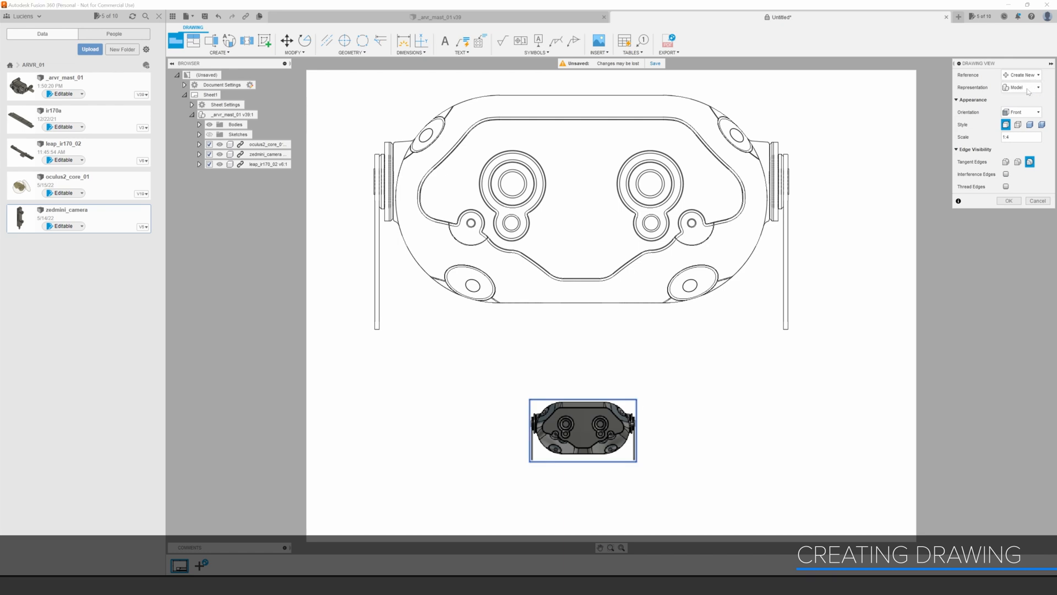
{"action": "left_click", "coordinate": [1019, 112]}
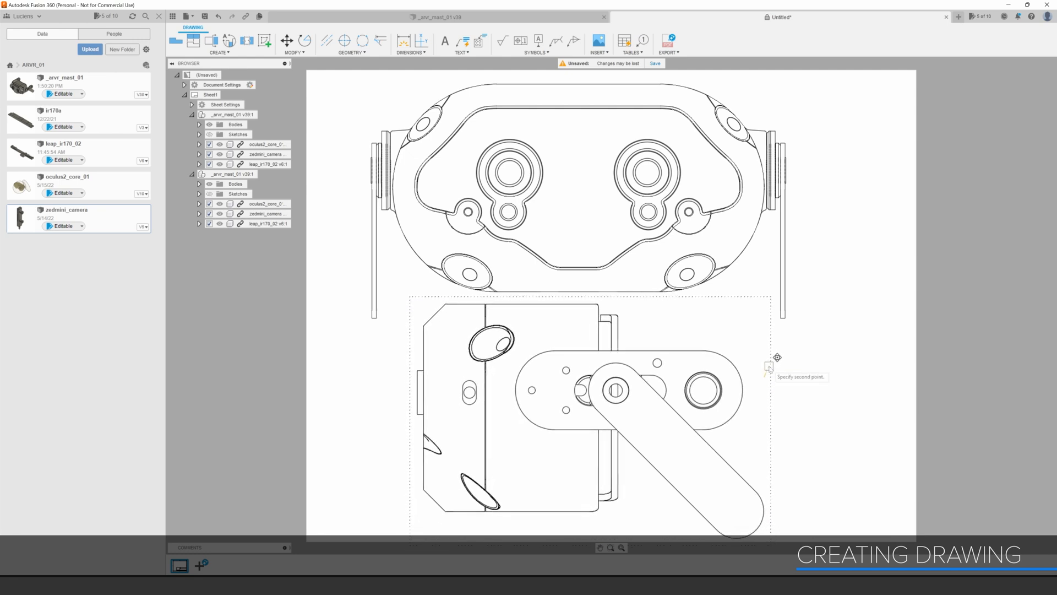
{"action": "left_click", "coordinate": [777, 365]}
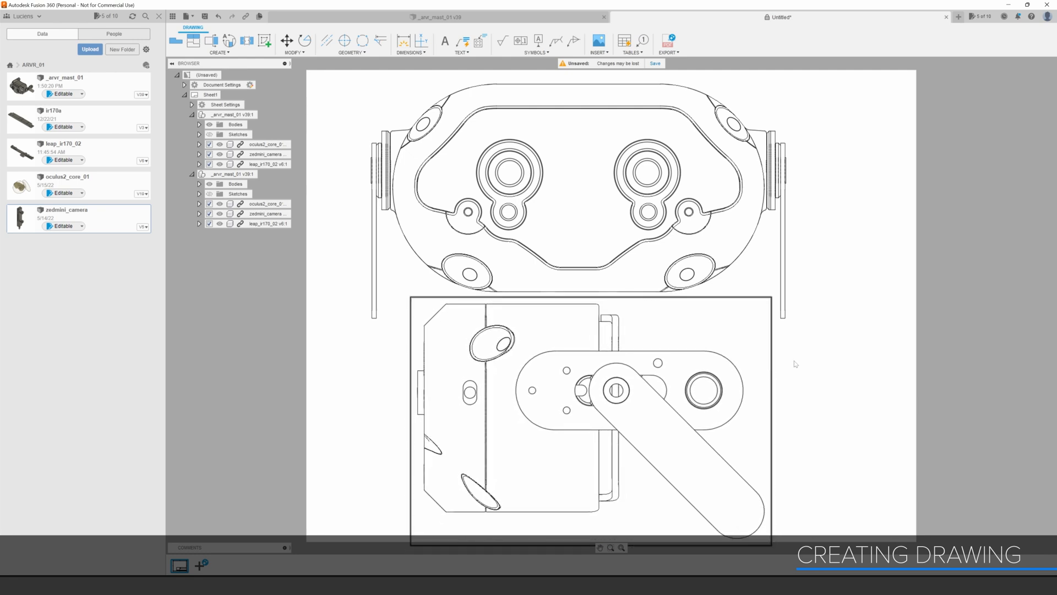
- Save the drawing as mockup_01 in the ARVR_01 project
{"action": "left_click", "coordinate": [653, 62]}
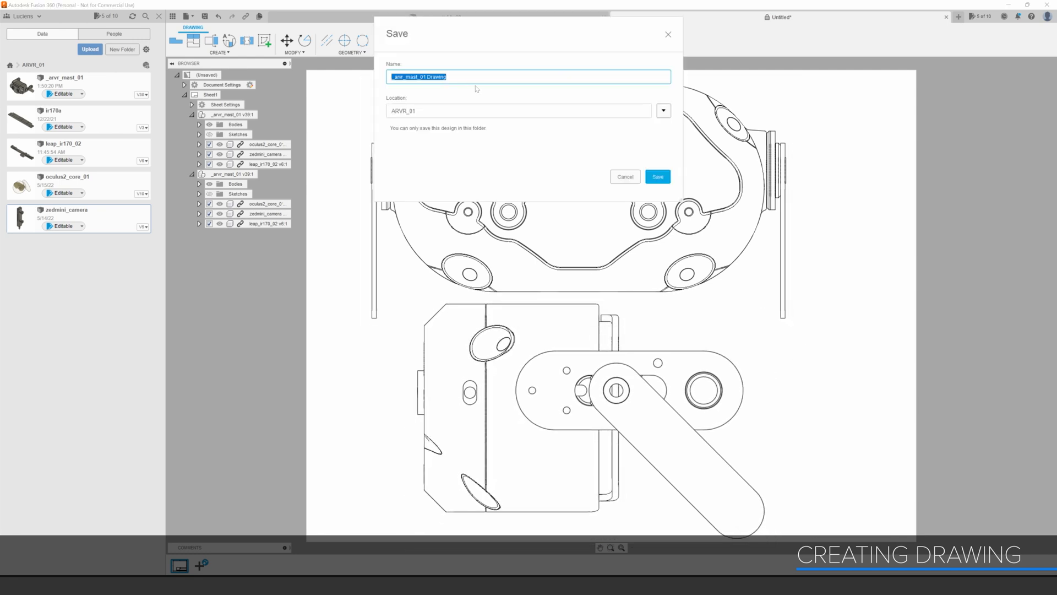
{"action": "mouse_move", "coordinate": [583, 93]}
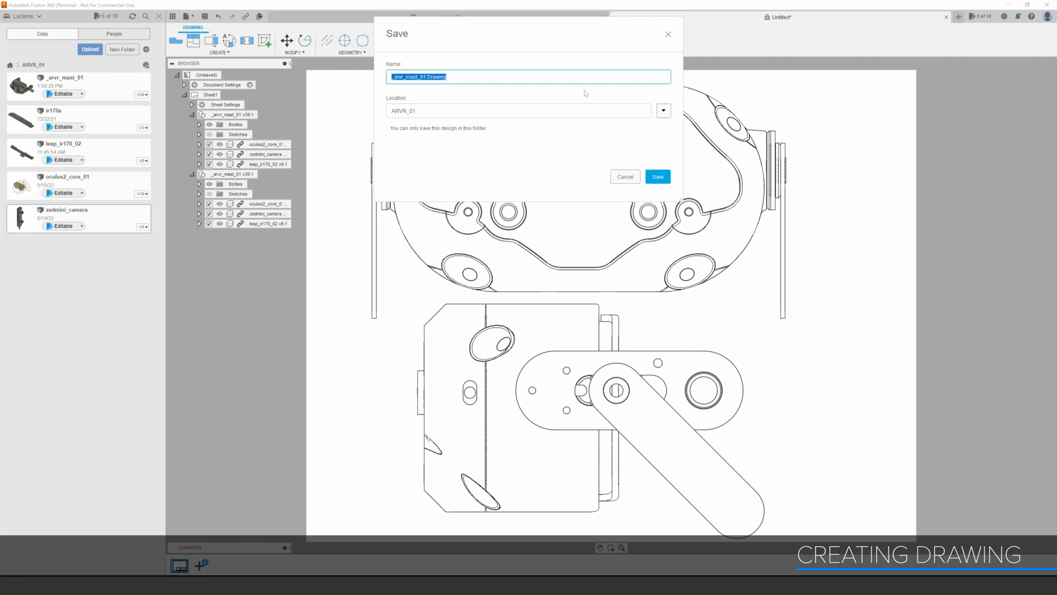
{"action": "type", "text": "mockup_"}
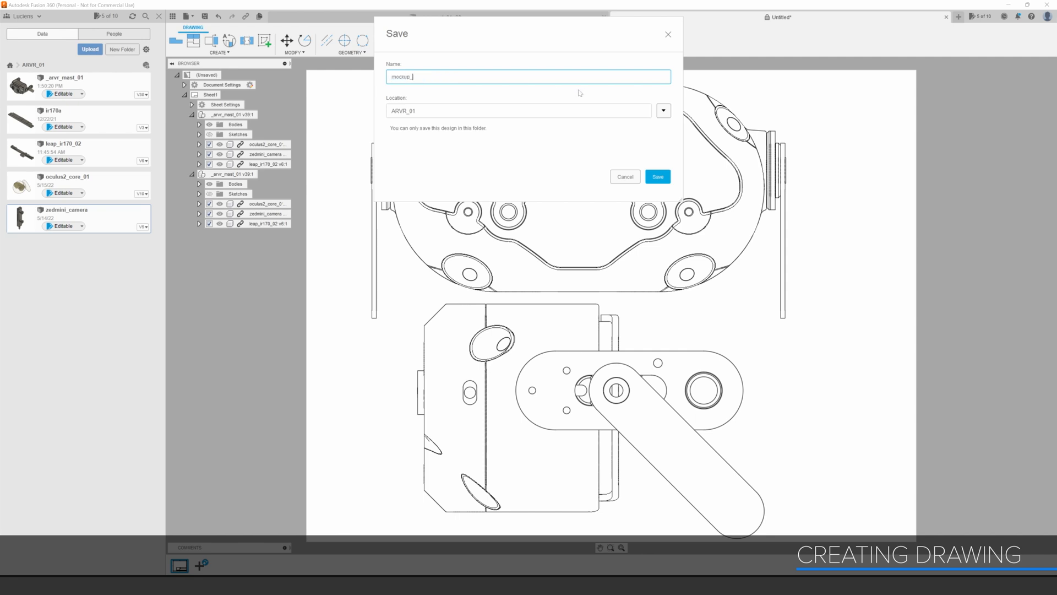
{"action": "left_click", "coordinate": [656, 177]}
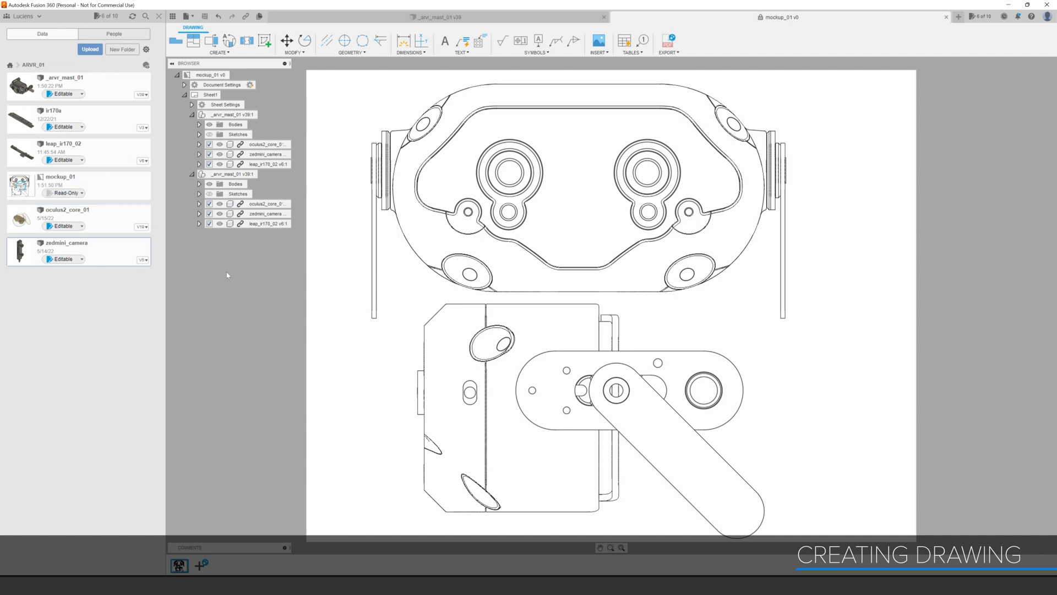
{"action": "mouse_move", "coordinate": [173, 16]}
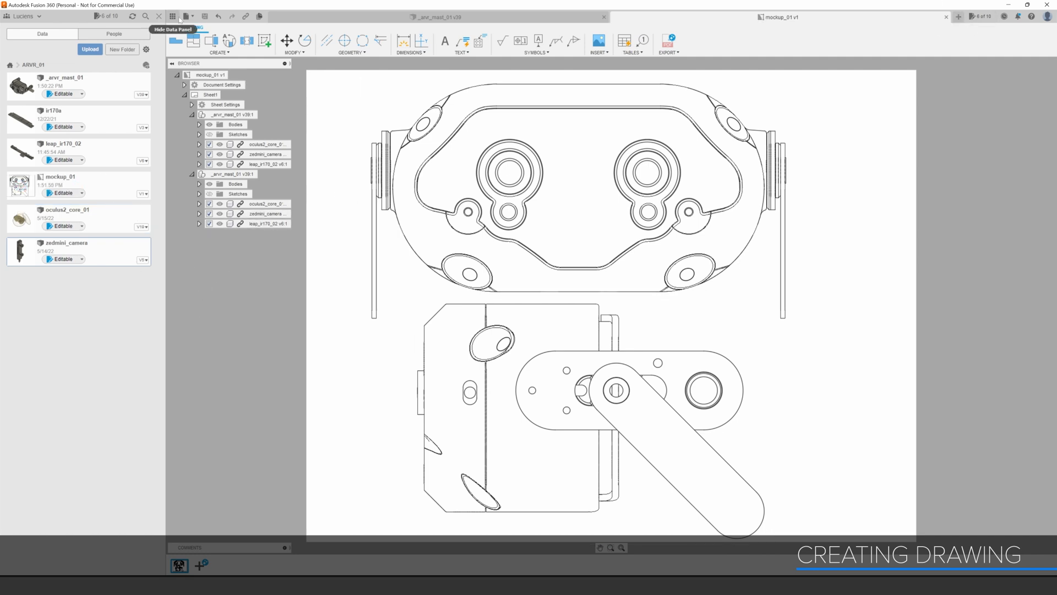
- Print the selected sheets to Adobe PDF via File > Print
{"action": "left_click", "coordinate": [187, 16]}
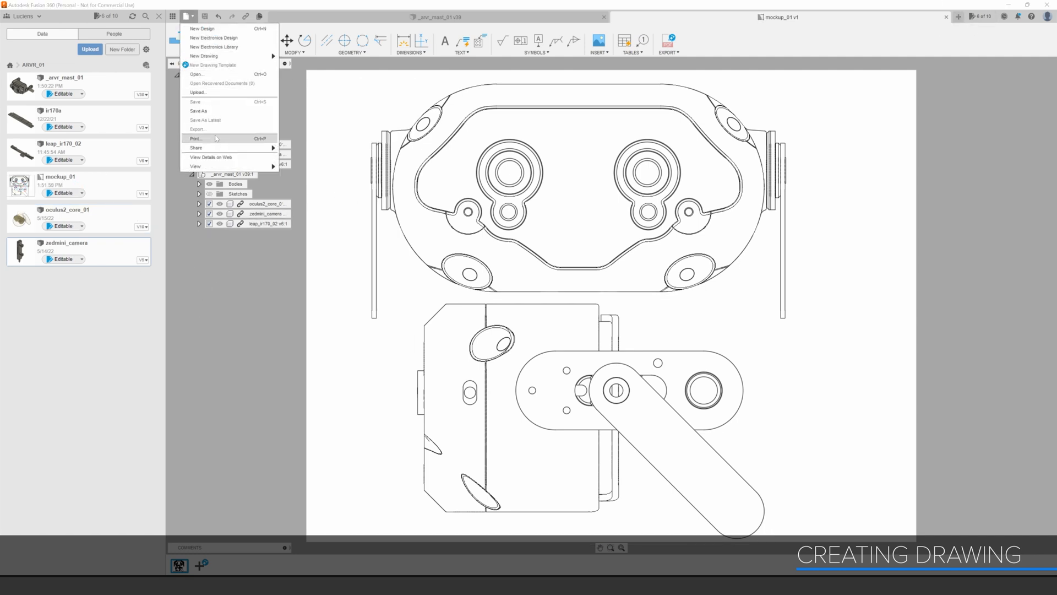
{"action": "left_click", "coordinate": [196, 139]}
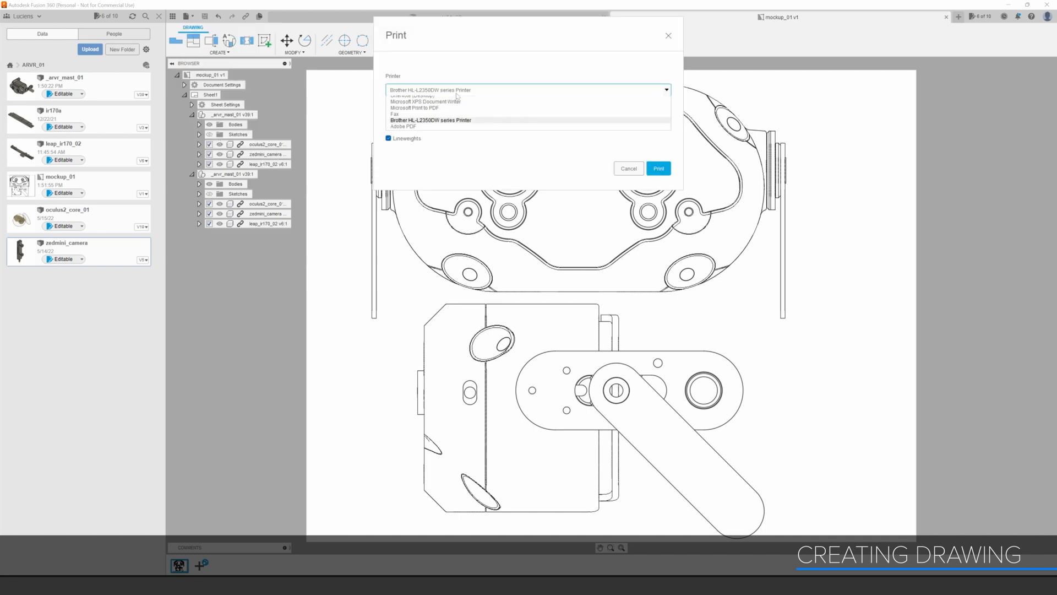
{"action": "left_click", "coordinate": [402, 126]}
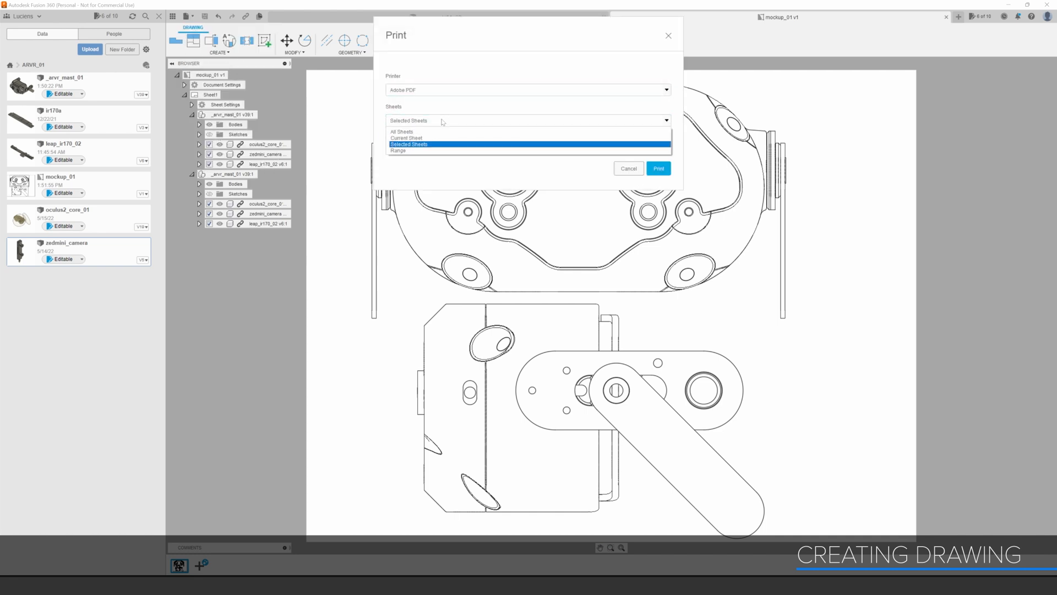
{"action": "left_click", "coordinate": [410, 144]}
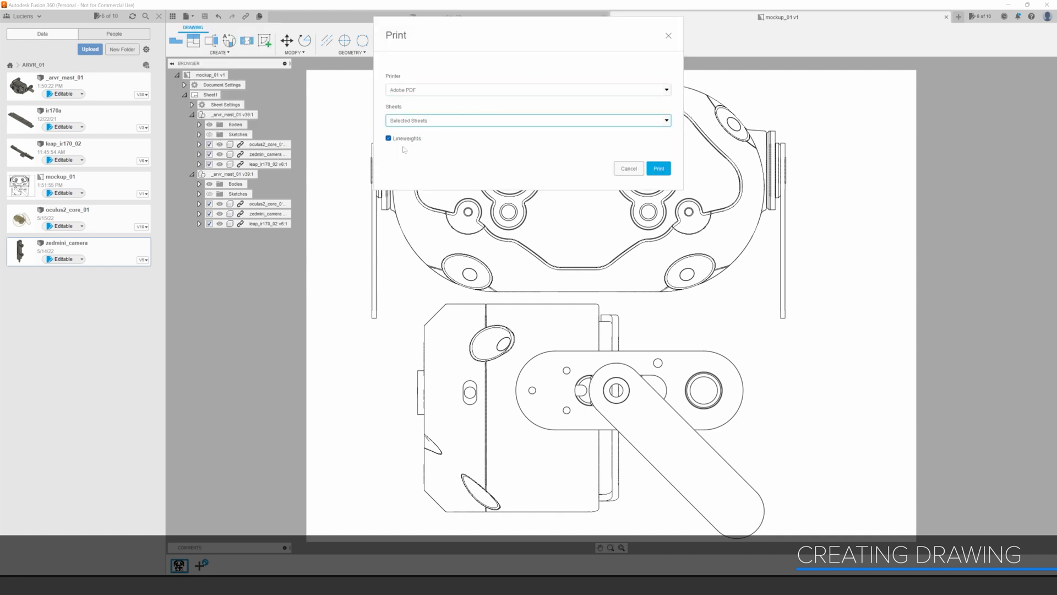
{"action": "left_click", "coordinate": [628, 167]}
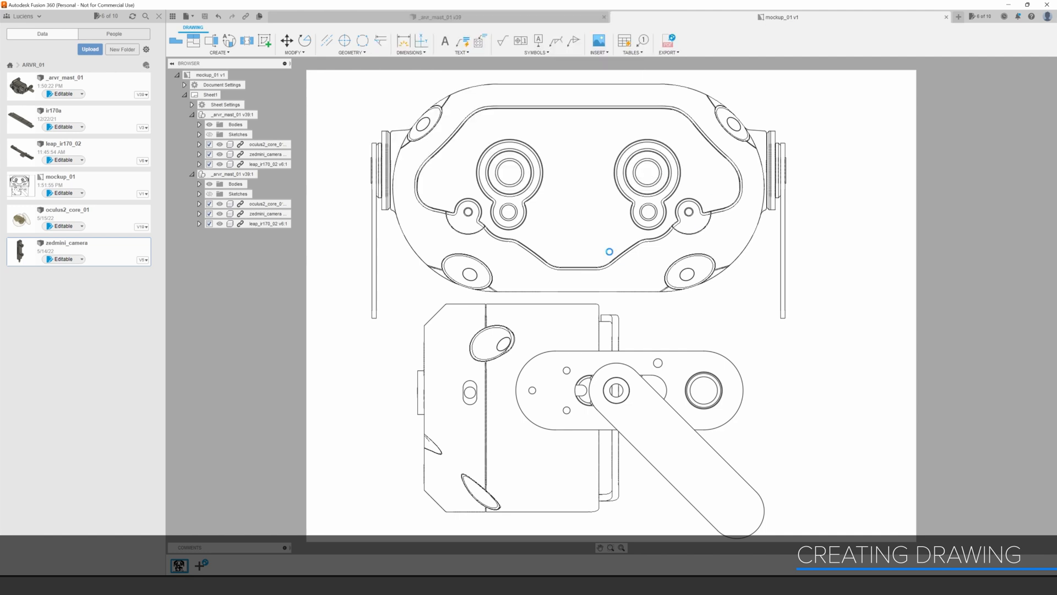